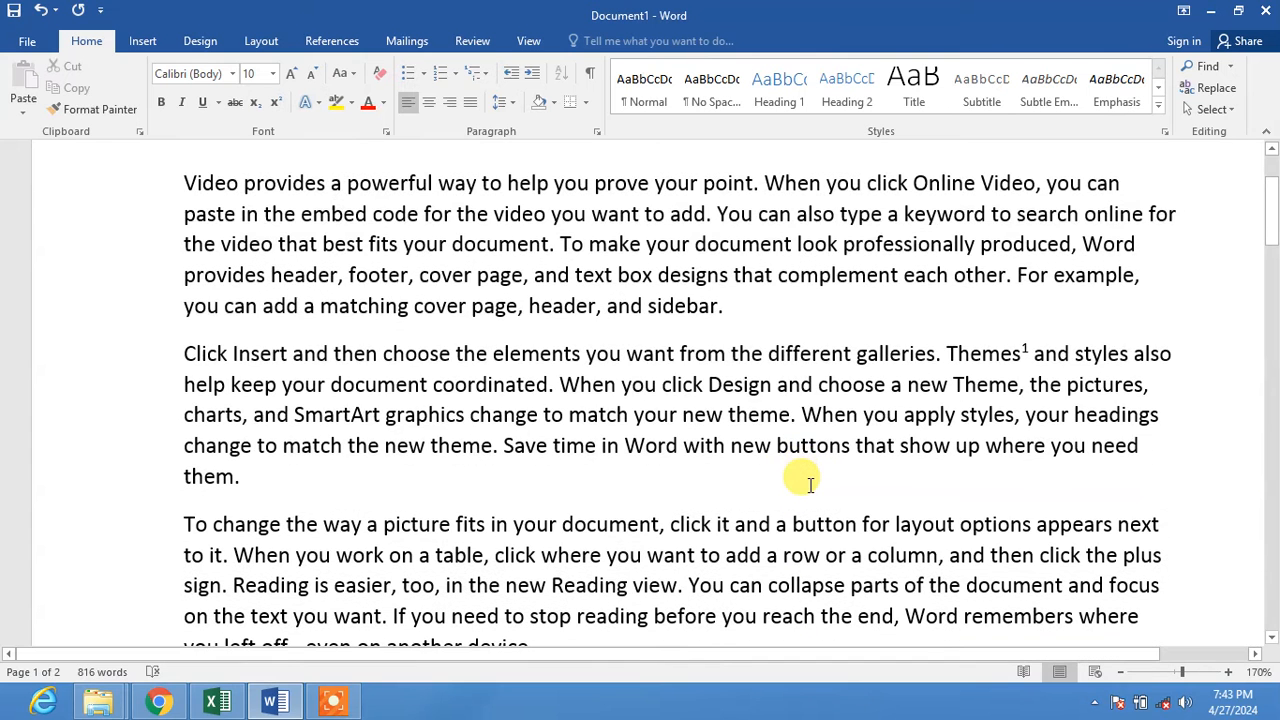
Scroll down to the three footnotes at the bottom of the first page.
scroll(down, 3)
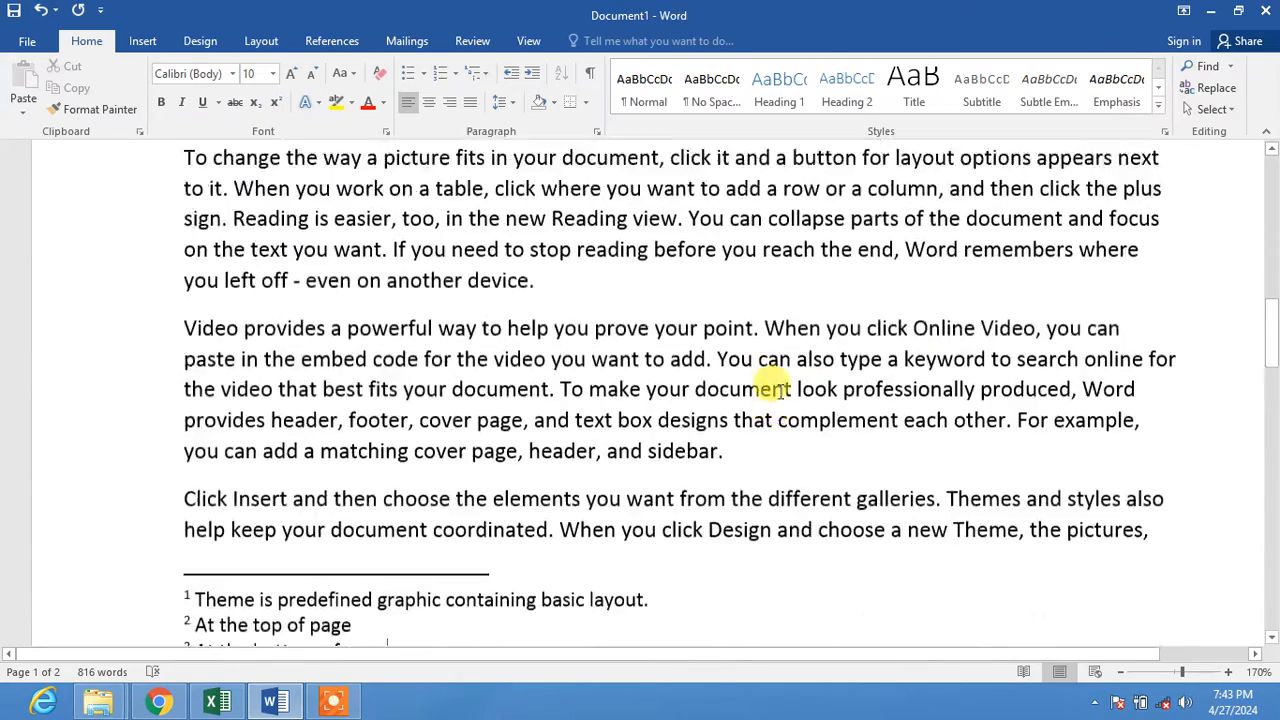
scroll(down, 3)
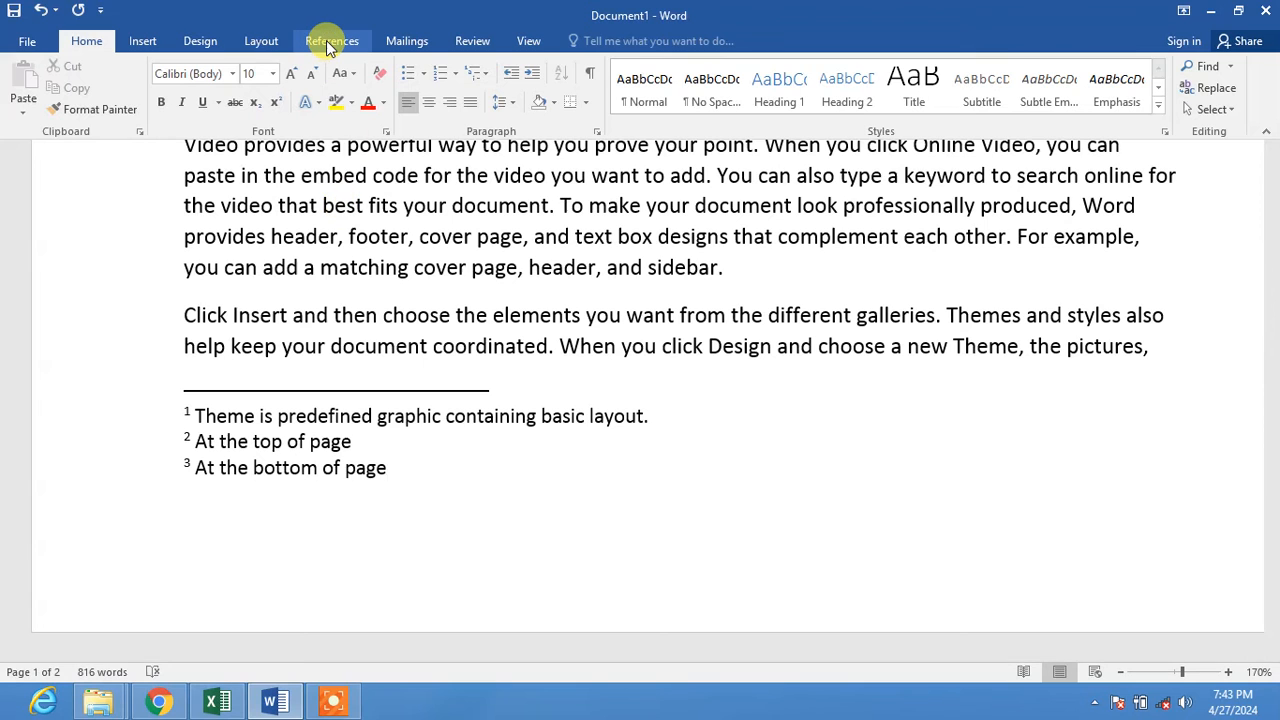
Switch the ribbon to the References tab to show the footnote tools.
click(331, 41)
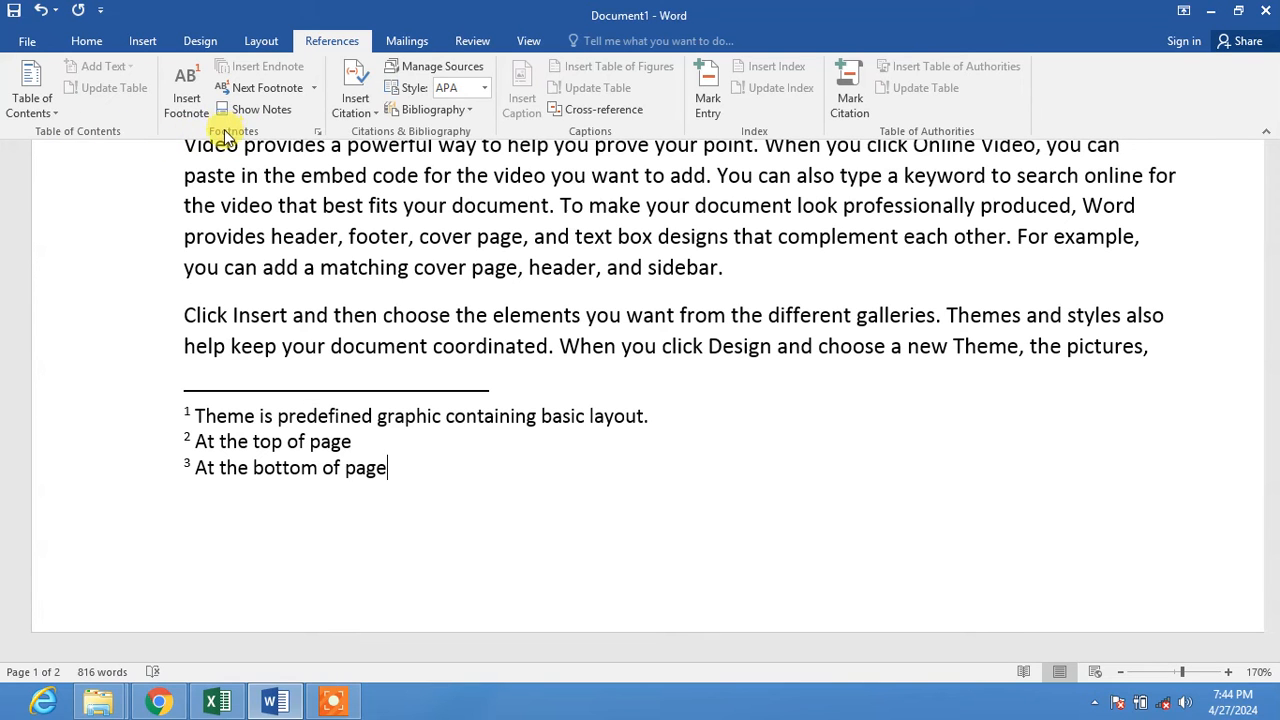
mouse_move(305, 131)
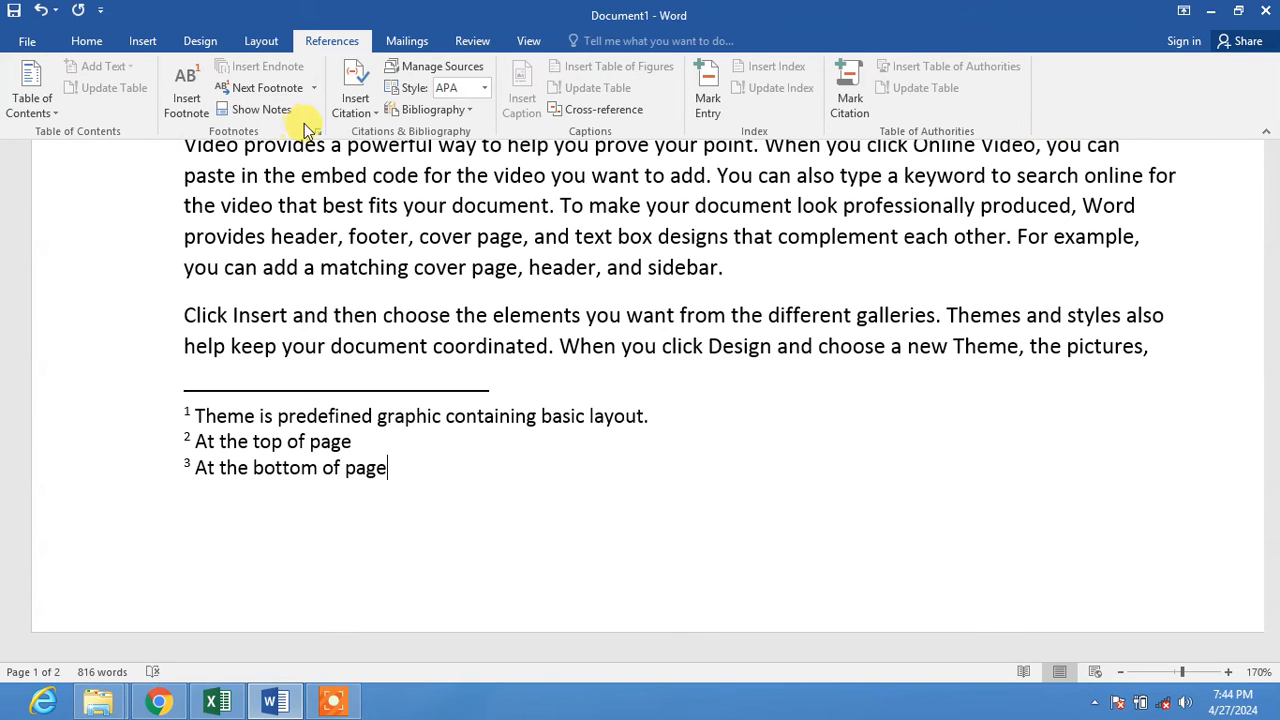
mouse_move(320, 135)
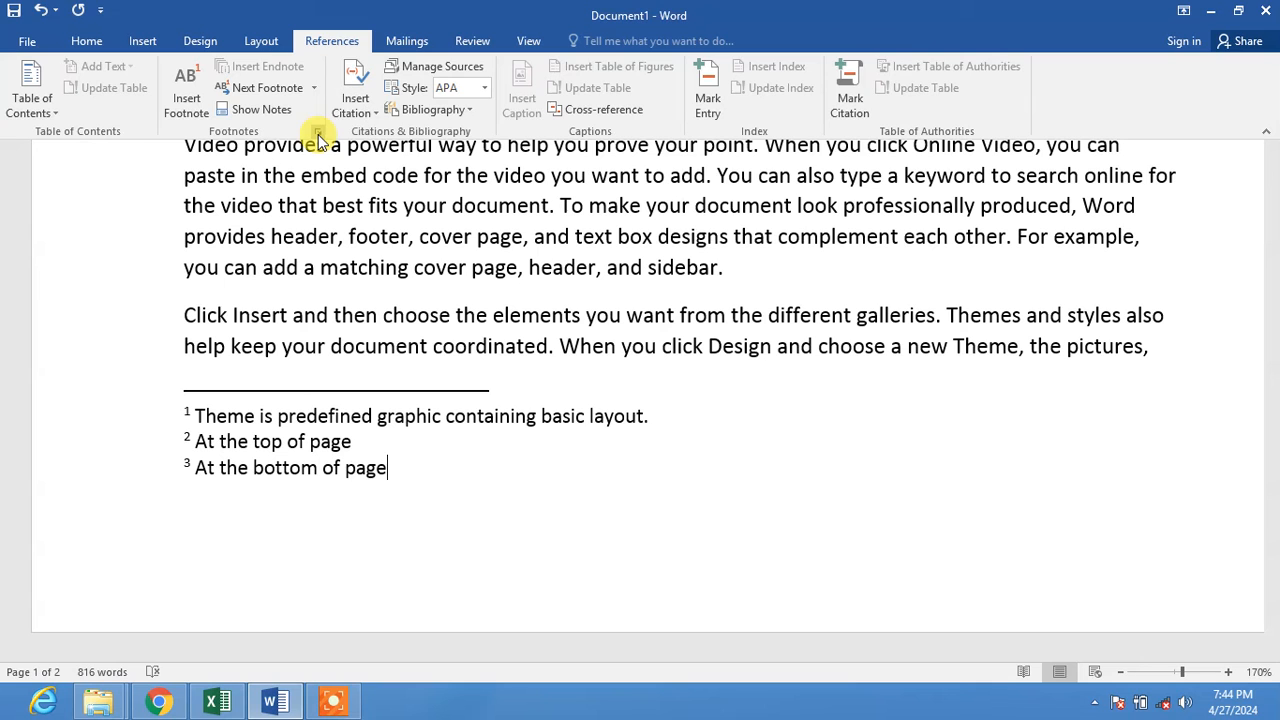
Set the footnote number format to lowercase Roman numerals (i, ii, iii) and apply it.
click(318, 131)
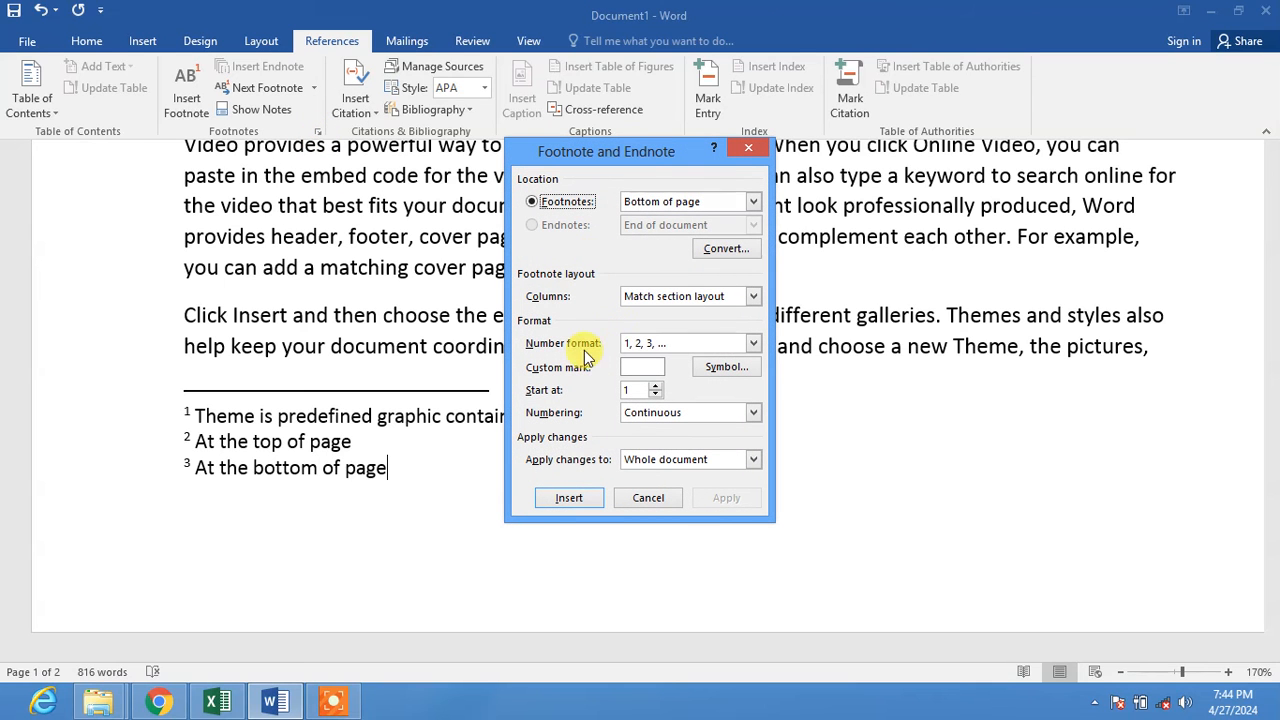
mouse_move(618, 355)
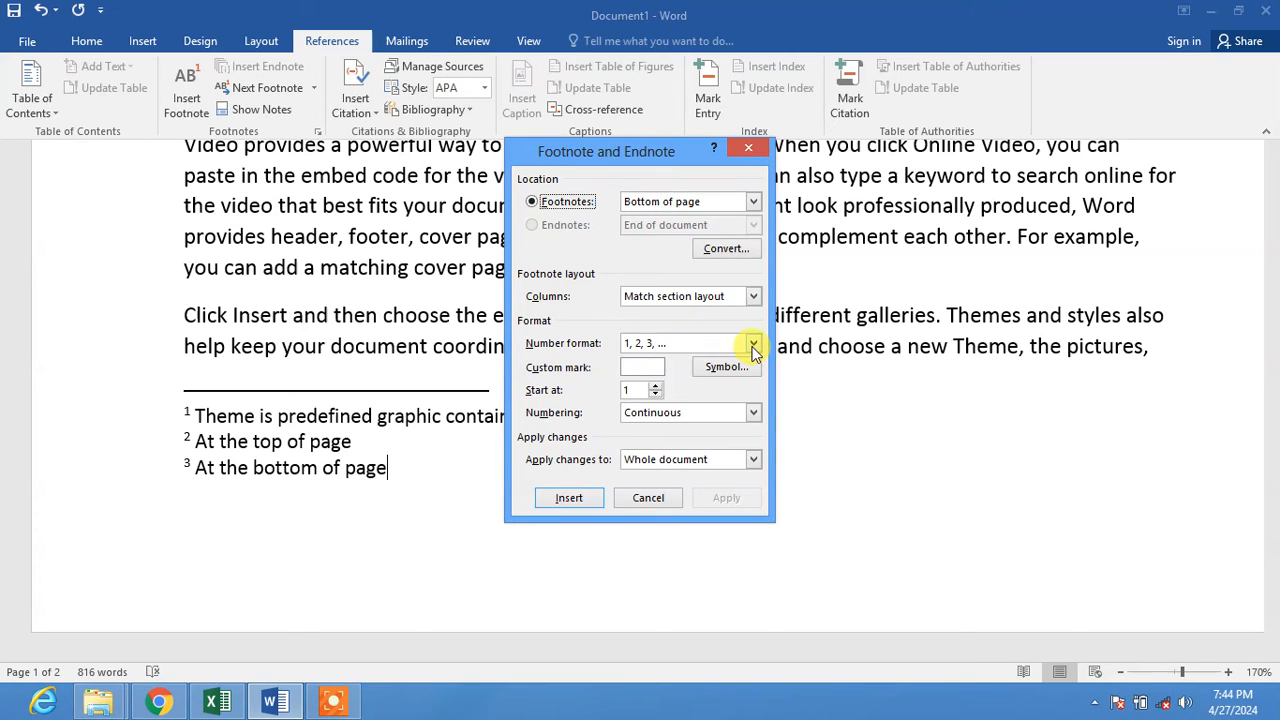
click(752, 343)
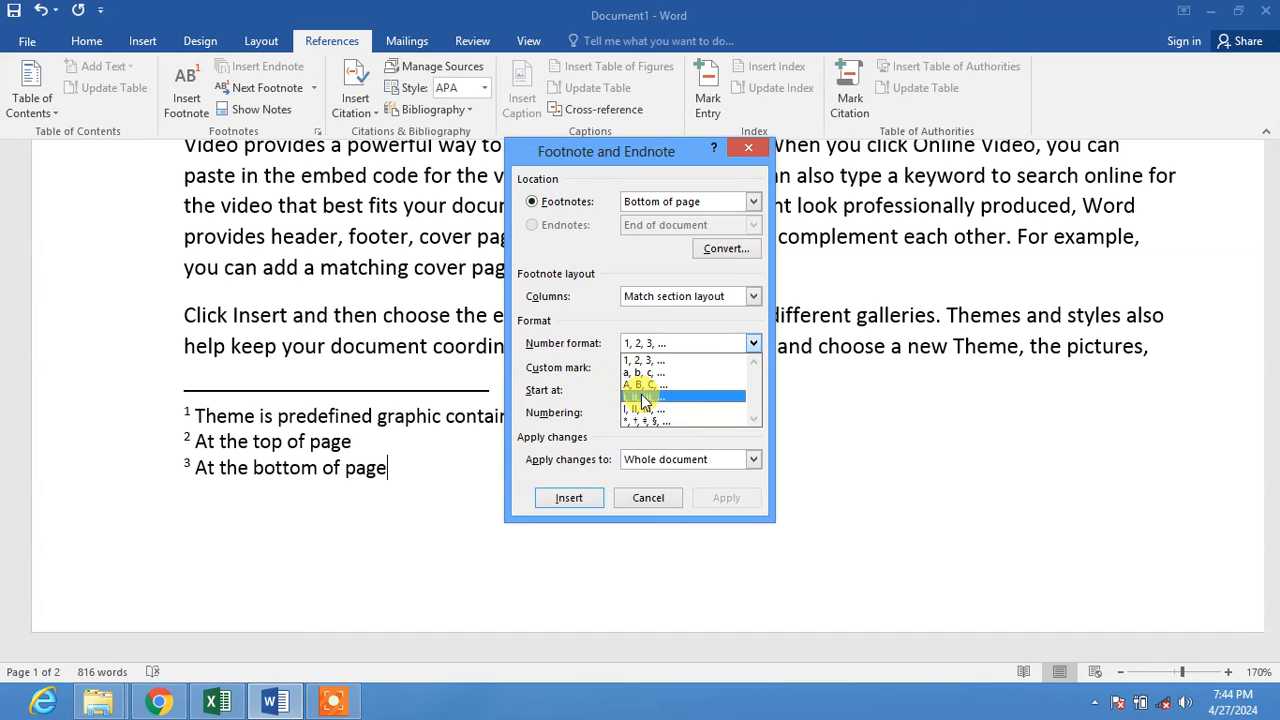
click(640, 398)
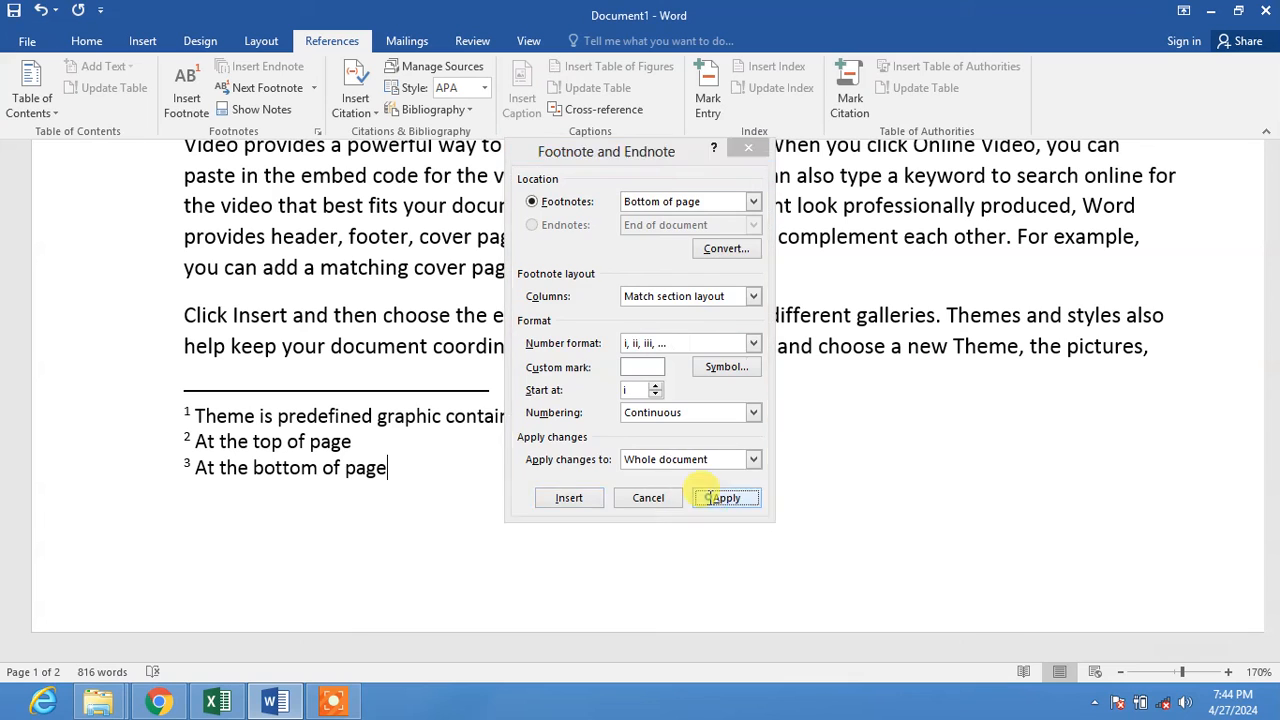
click(725, 497)
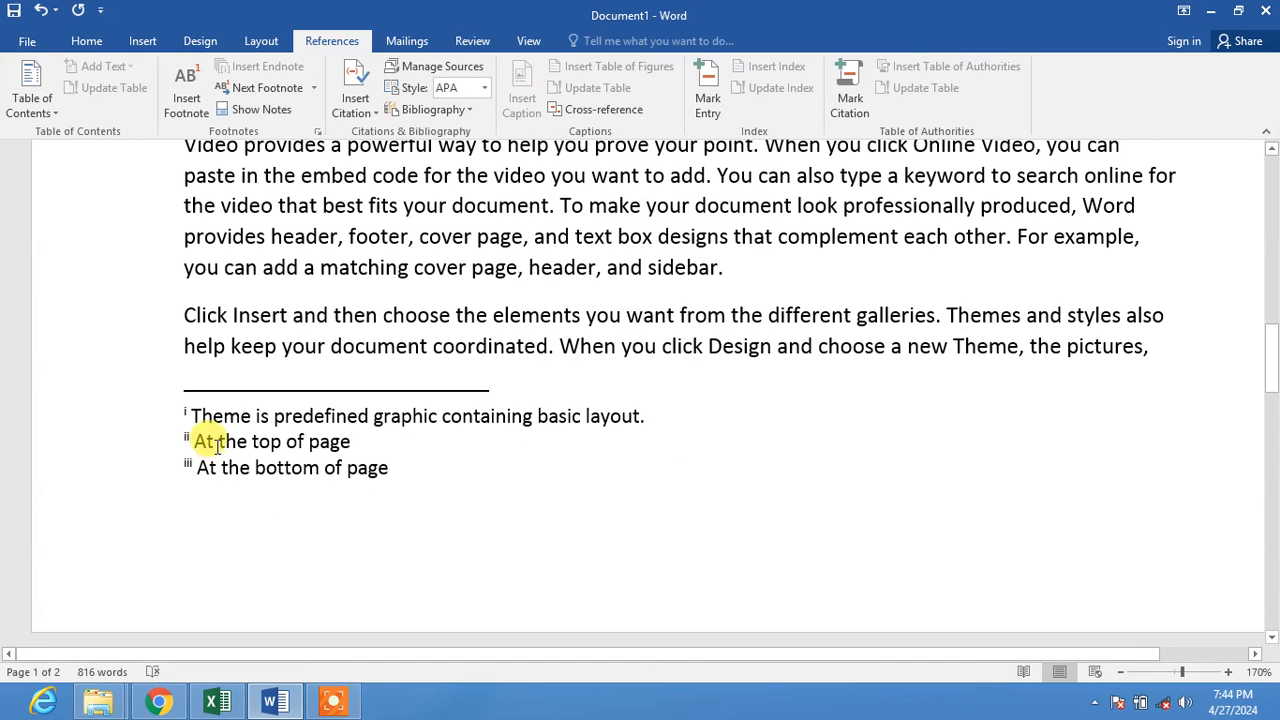